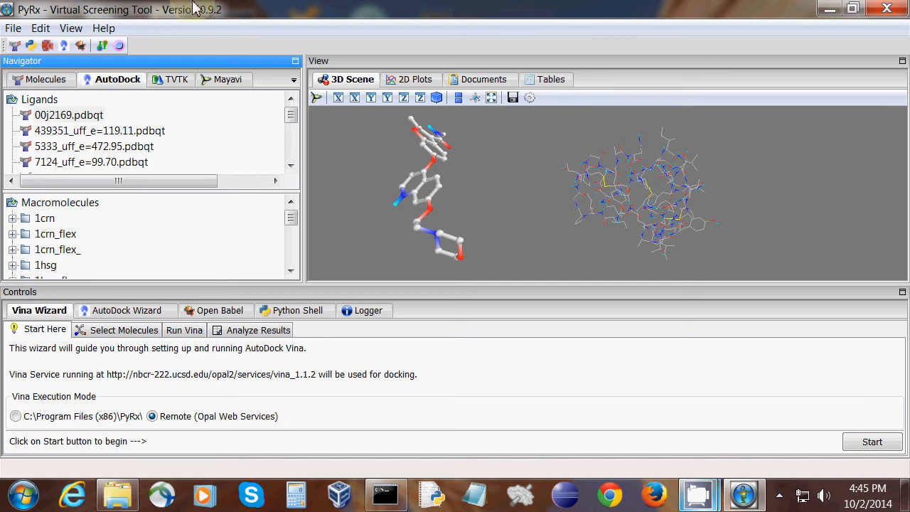
{"action": "mouse_move", "coordinate": [216, 19]}
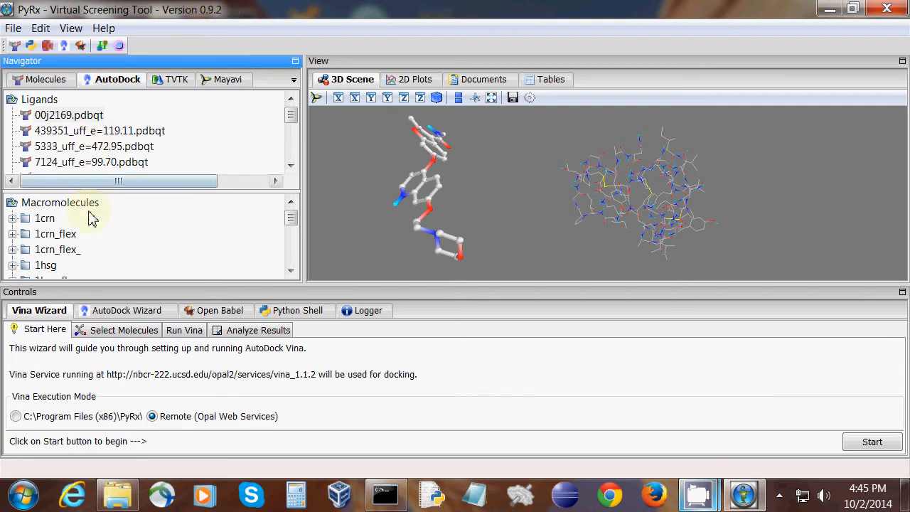
{"action": "mouse_move", "coordinate": [121, 242]}
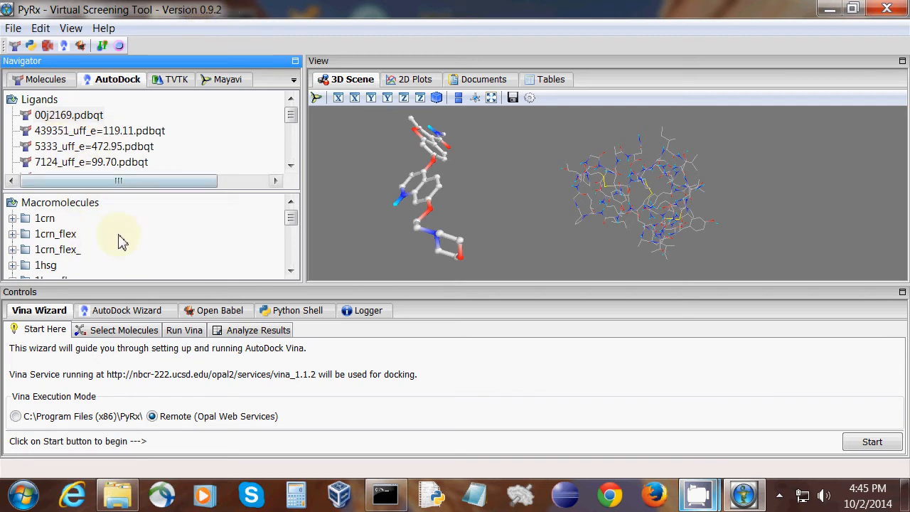
{"action": "mouse_move", "coordinate": [131, 211]}
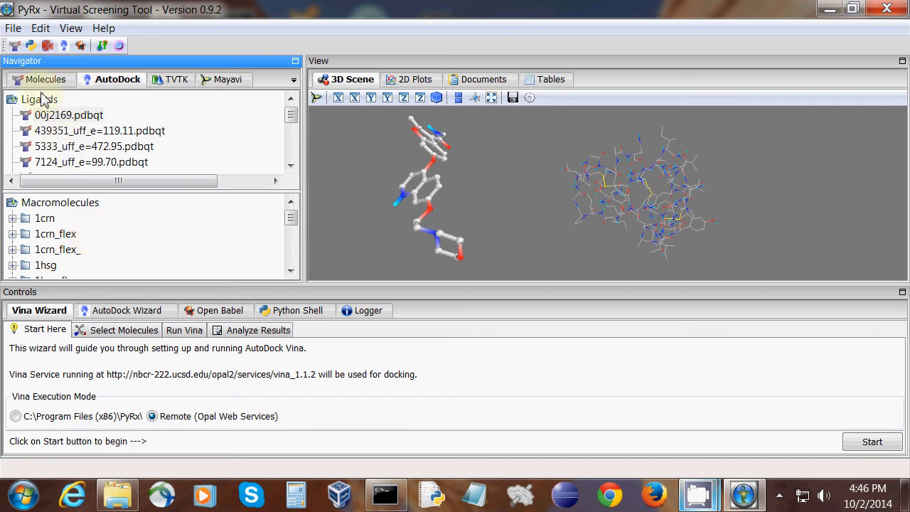
Step: Show where the 00j2169.pdbqt ligand file is stored and dismiss the path notice
{"action": "right_click", "coordinate": [68, 114]}
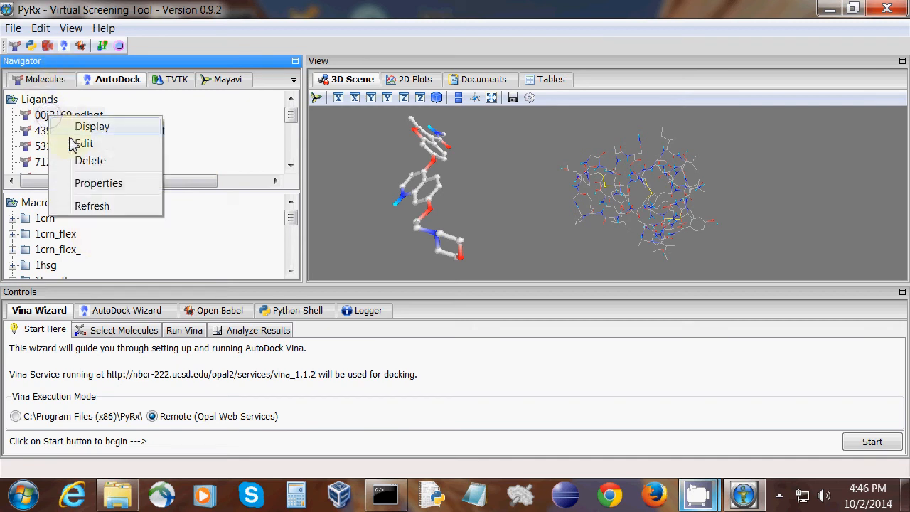
{"action": "left_click", "coordinate": [98, 182]}
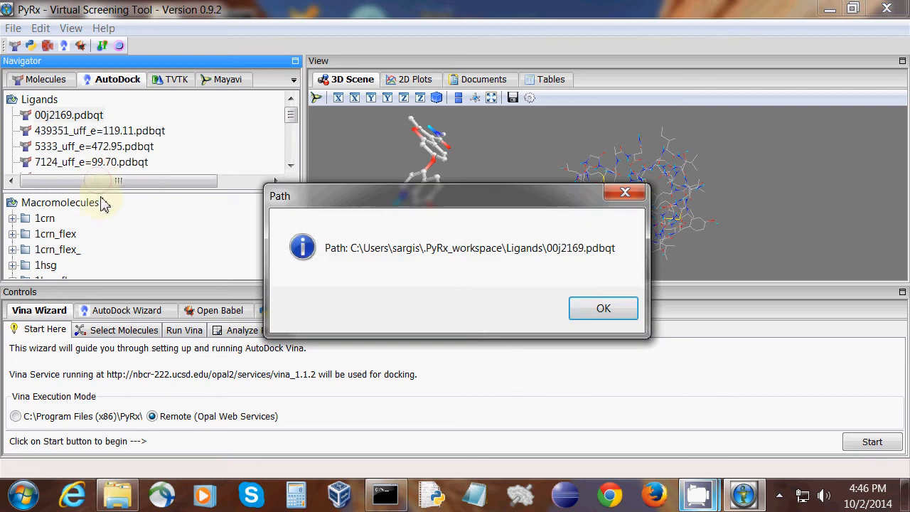
{"action": "mouse_move", "coordinate": [354, 256]}
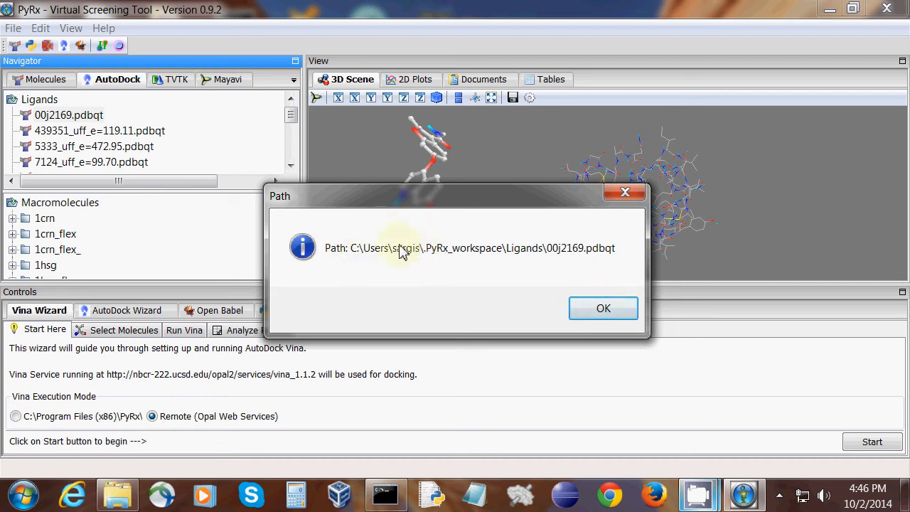
{"action": "mouse_move", "coordinate": [429, 257]}
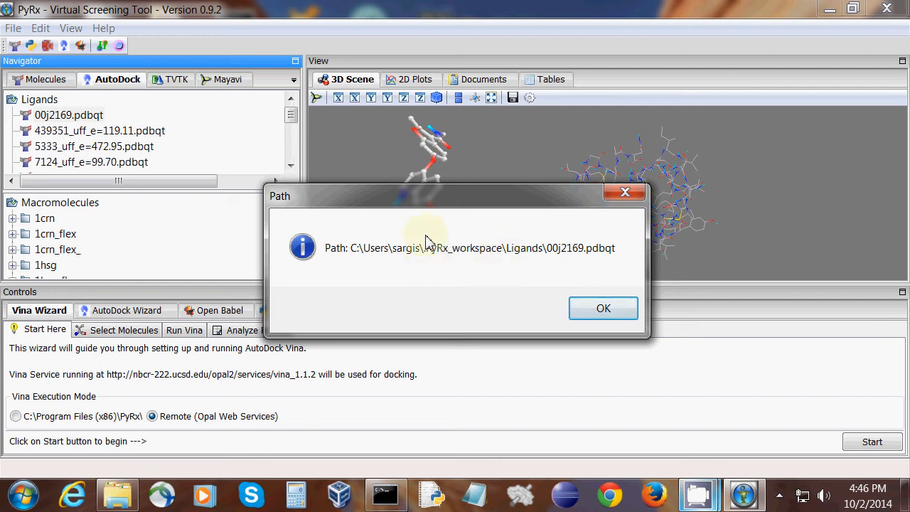
{"action": "mouse_move", "coordinate": [484, 294]}
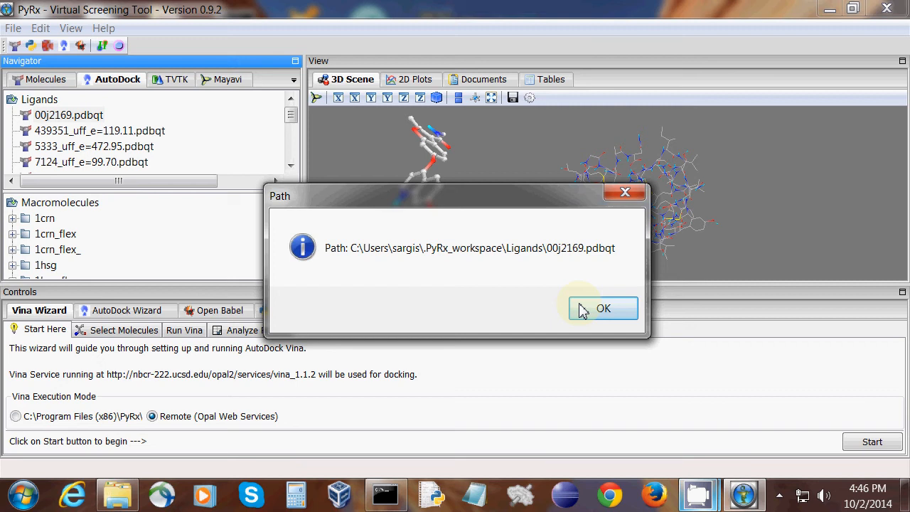
{"action": "left_click", "coordinate": [603, 307]}
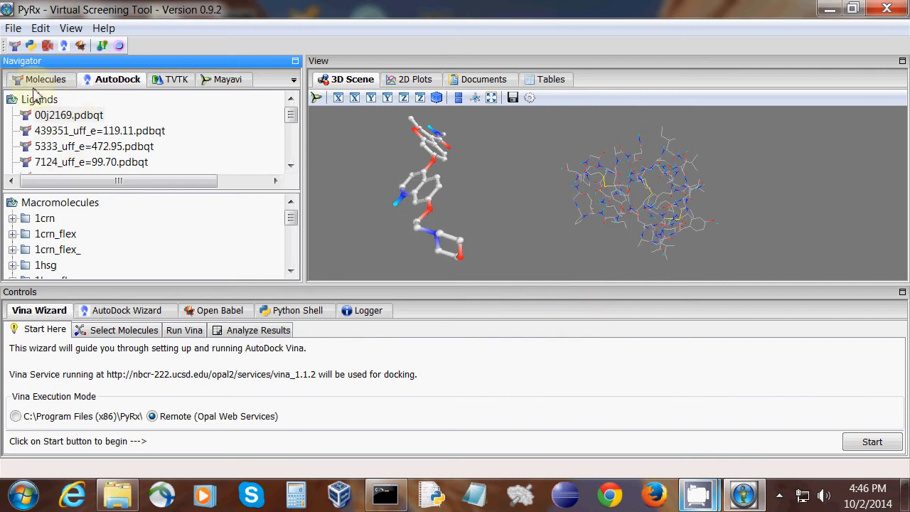
Step: Review the PyRx preferences via Edit > Preferences and cancel without changes
{"action": "left_click", "coordinate": [40, 28]}
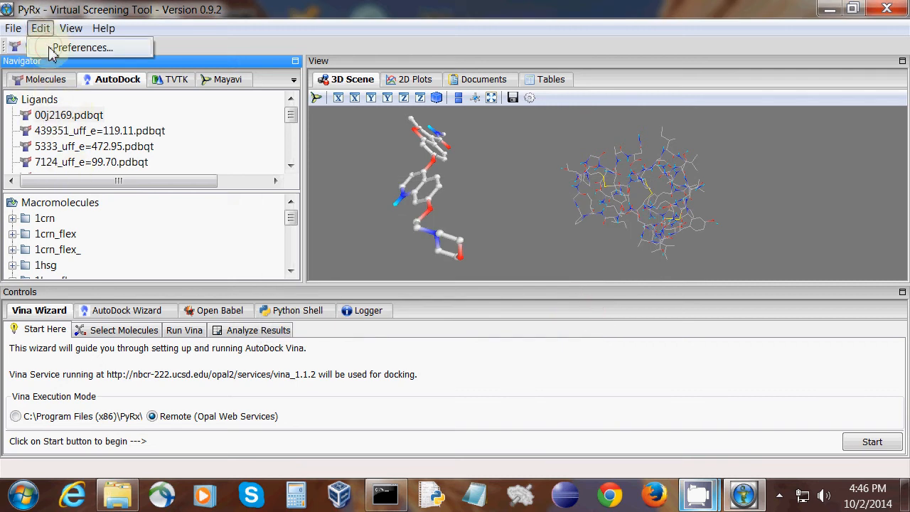
{"action": "left_click", "coordinate": [81, 47]}
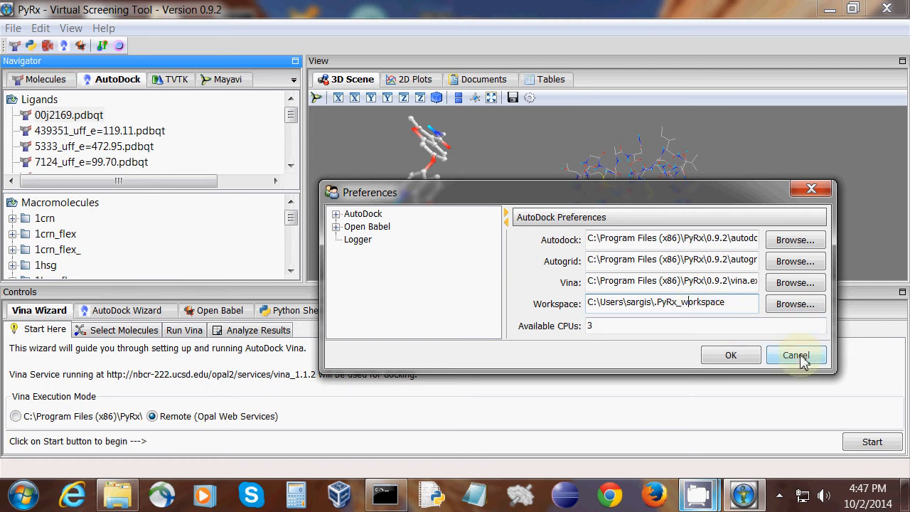
{"action": "left_click", "coordinate": [796, 355]}
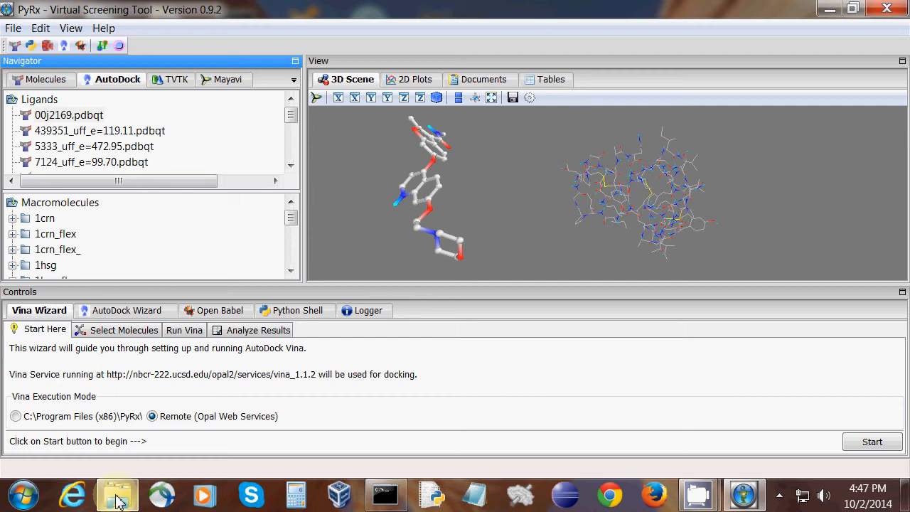
Step: Open the .PyRx_workspace folder in the user's home directory in Windows Explorer
{"action": "left_click", "coordinate": [117, 491]}
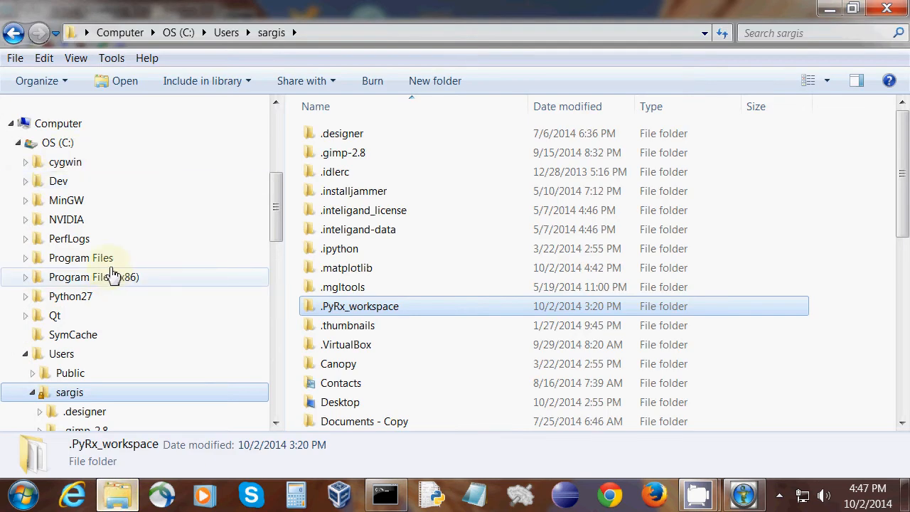
{"action": "mouse_move", "coordinate": [121, 392]}
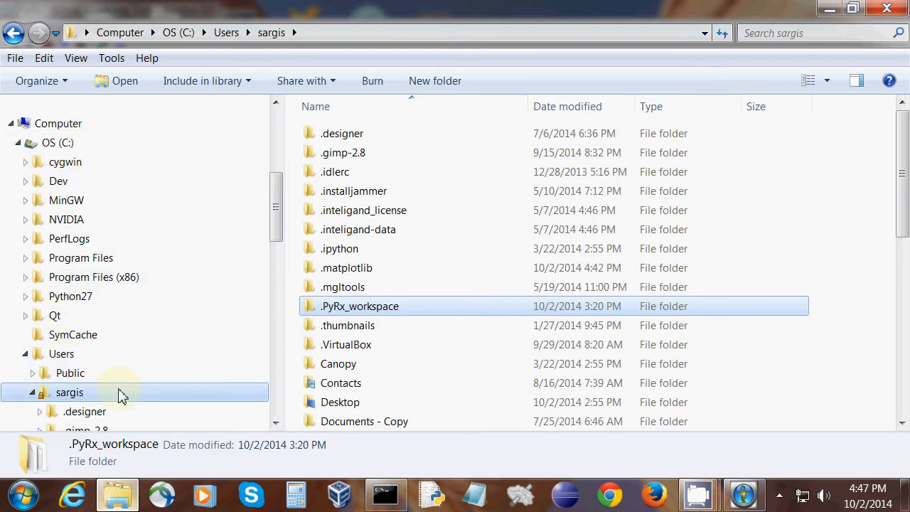
{"action": "mouse_move", "coordinate": [103, 398]}
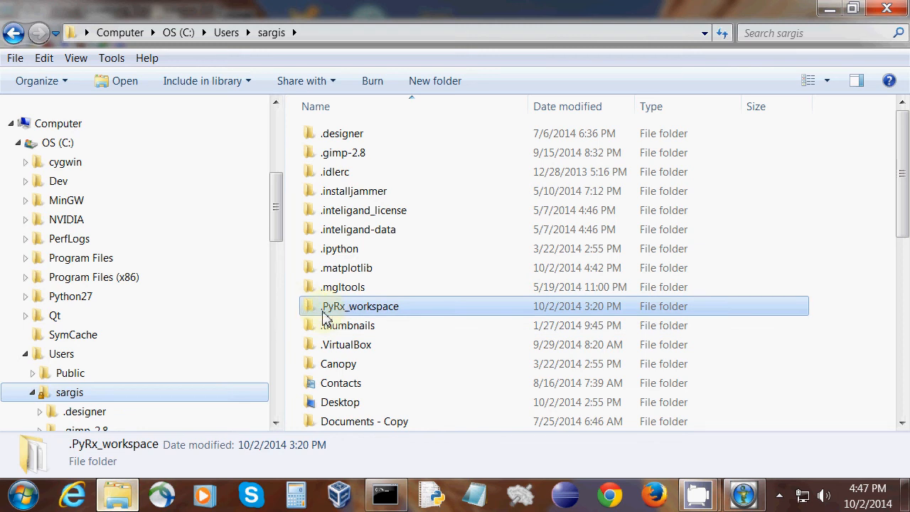
{"action": "double_click", "coordinate": [361, 305]}
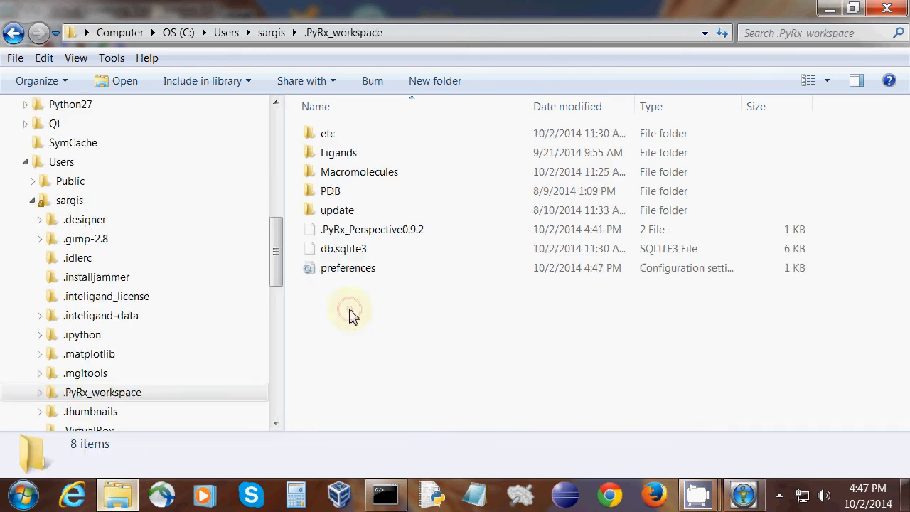
{"action": "left_click", "coordinate": [347, 267]}
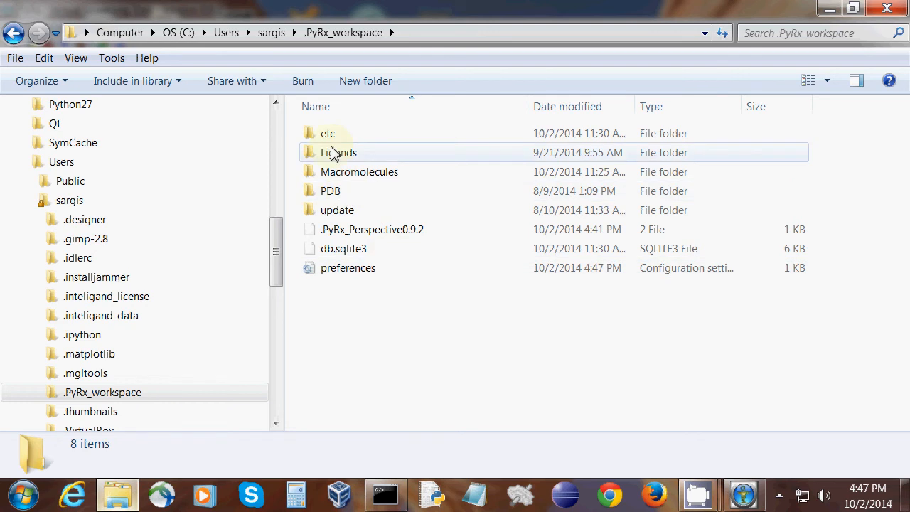
{"action": "double_click", "coordinate": [327, 134]}
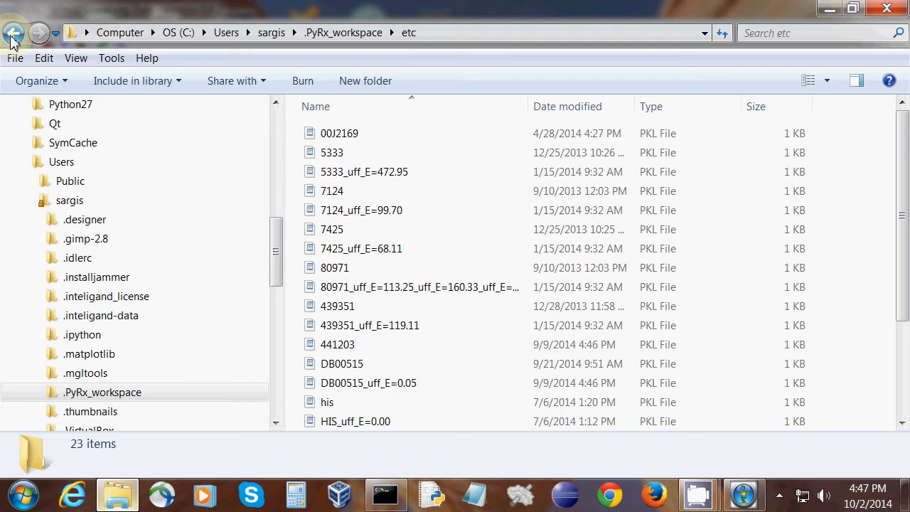
{"action": "left_click", "coordinate": [14, 32]}
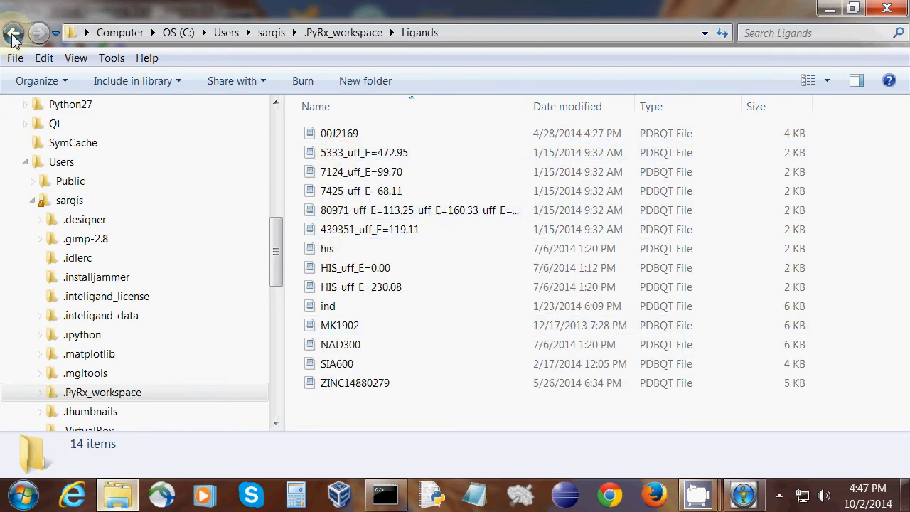
{"action": "left_click", "coordinate": [14, 33]}
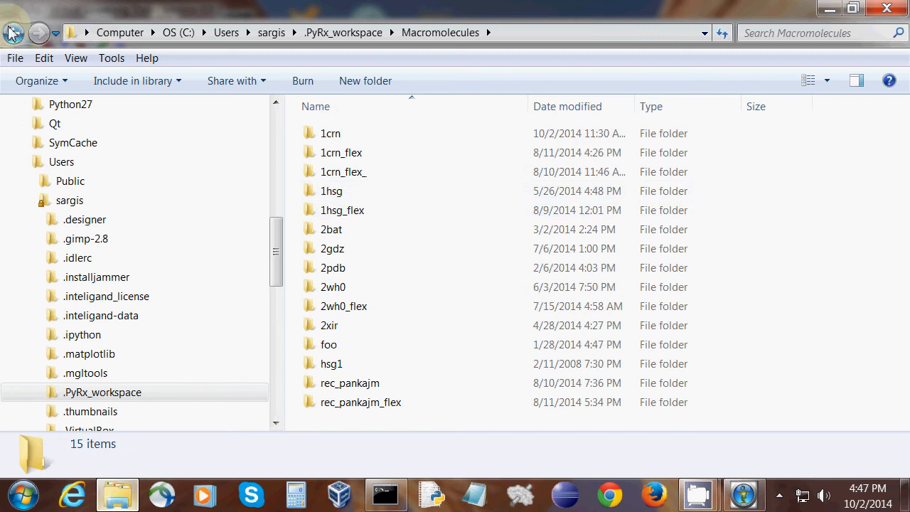
{"action": "left_click", "coordinate": [13, 33]}
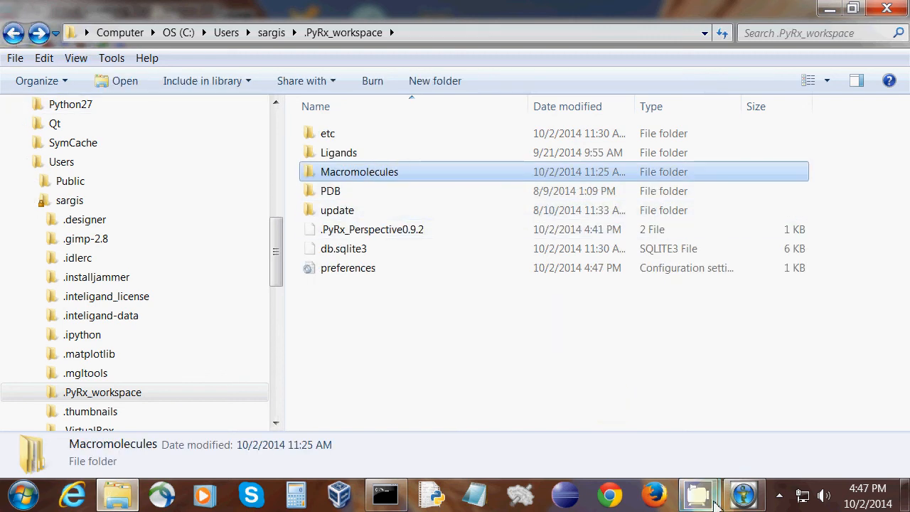
{"action": "left_click", "coordinate": [698, 491]}
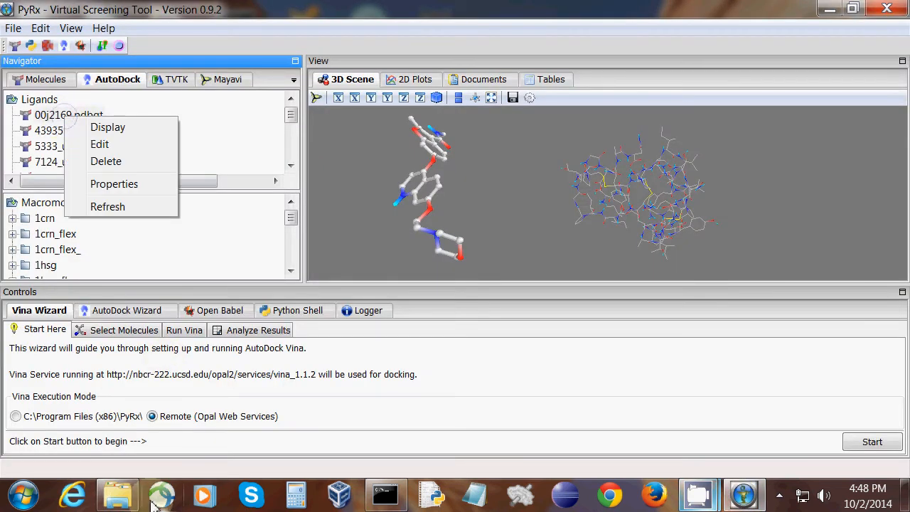
{"action": "left_click", "coordinate": [116, 495]}
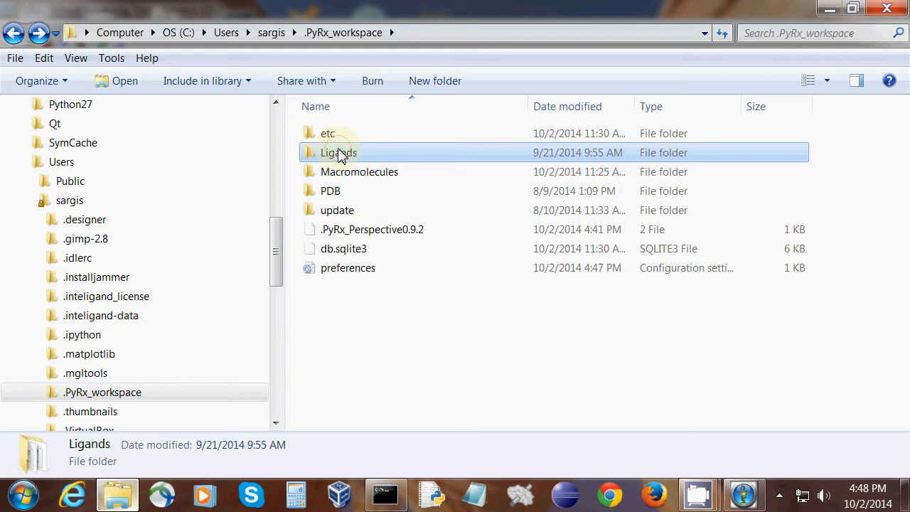
{"action": "double_click", "coordinate": [338, 152]}
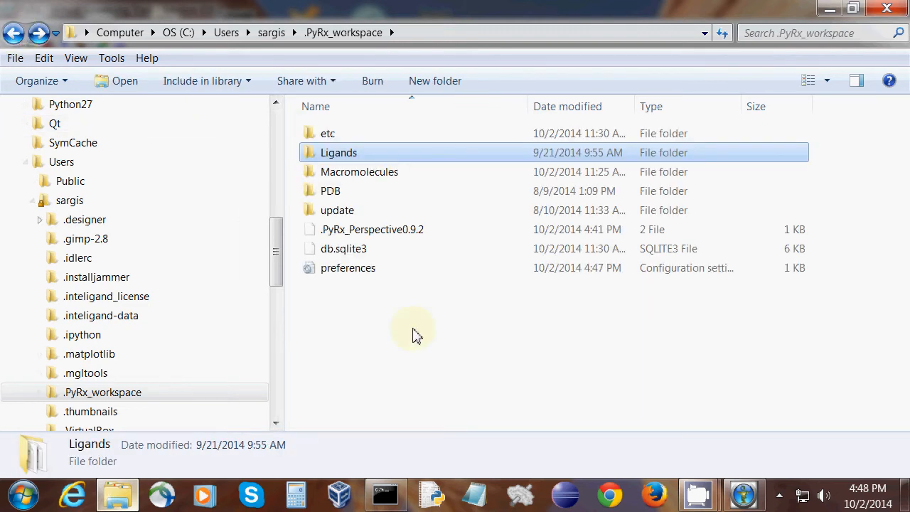
{"action": "left_click", "coordinate": [330, 191]}
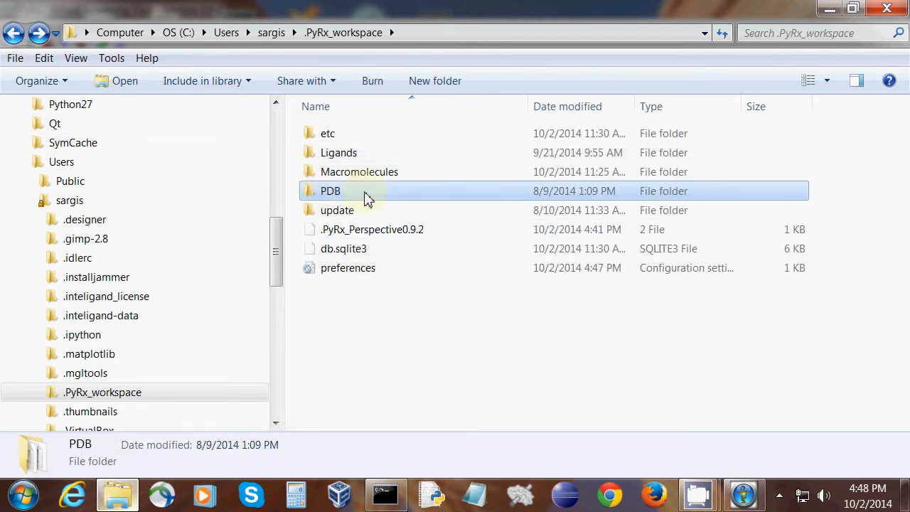
{"action": "mouse_move", "coordinate": [364, 198]}
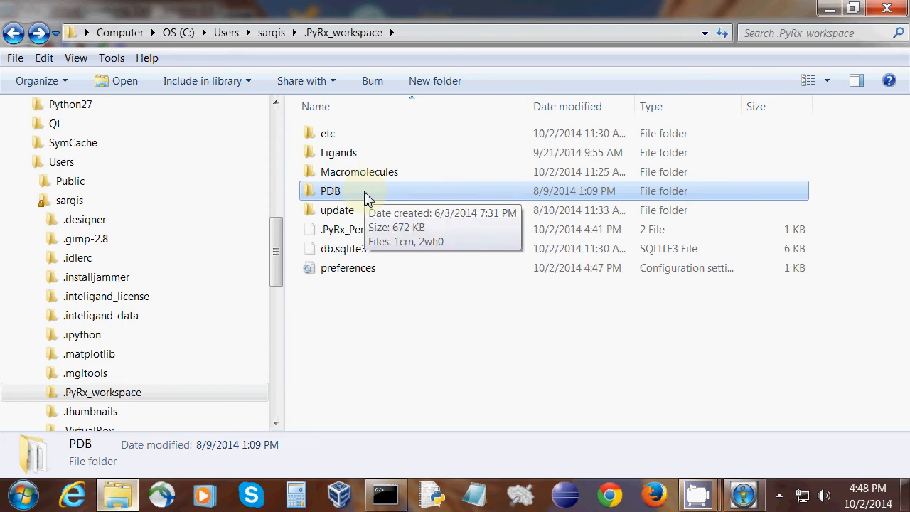
{"action": "mouse_move", "coordinate": [370, 208]}
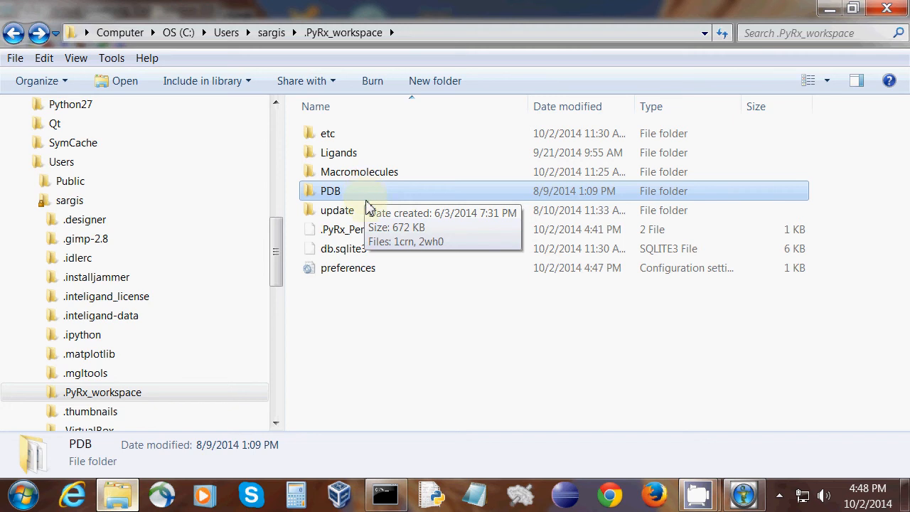
{"action": "left_click", "coordinate": [337, 210]}
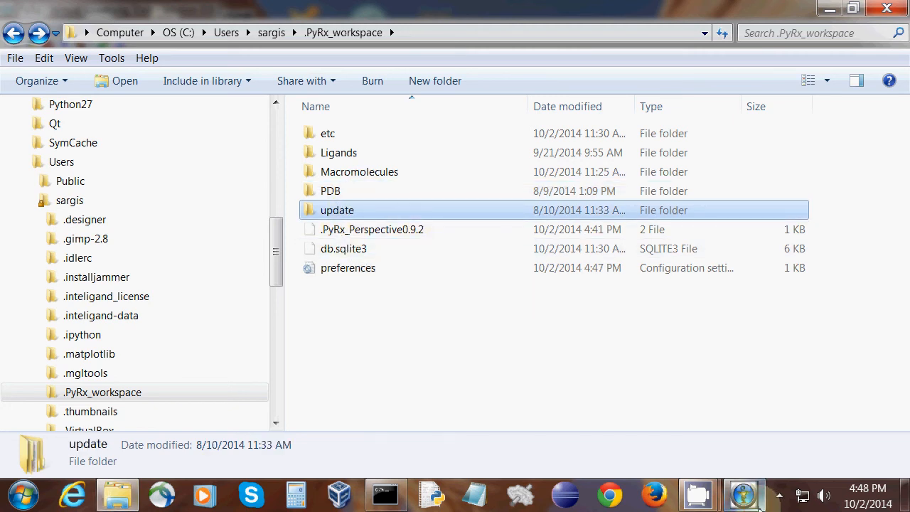
{"action": "left_click", "coordinate": [102, 29]}
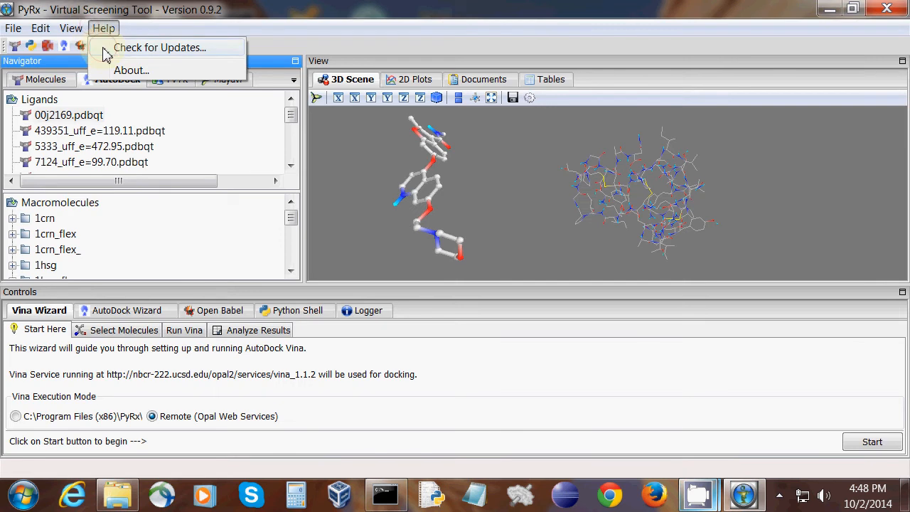
{"action": "left_click", "coordinate": [159, 47]}
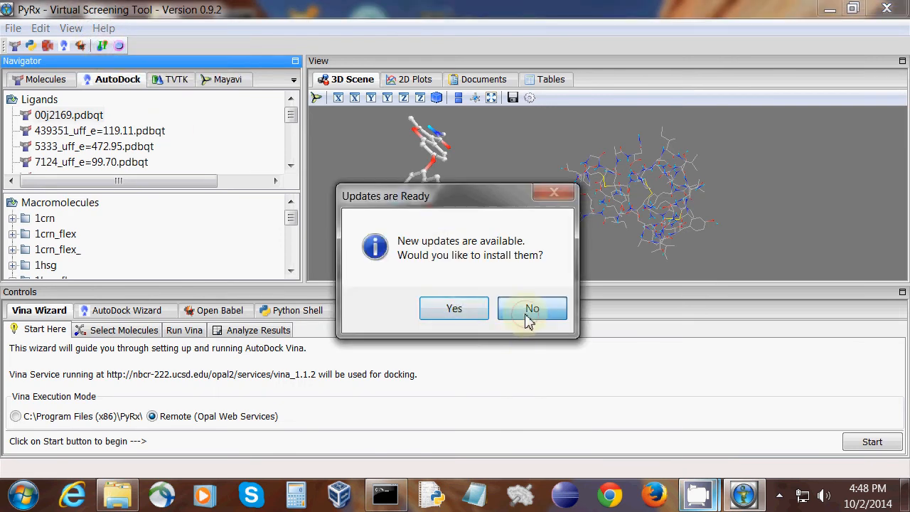
{"action": "left_click", "coordinate": [532, 307]}
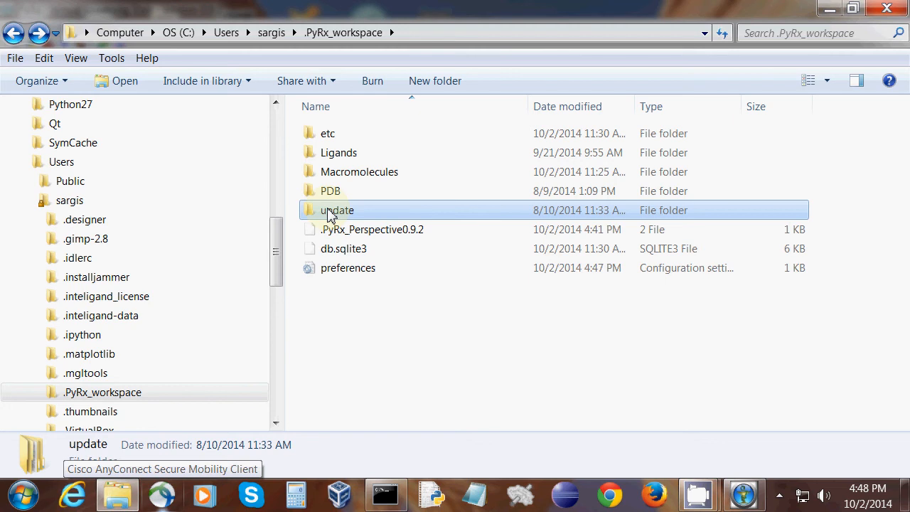
{"action": "double_click", "coordinate": [337, 210]}
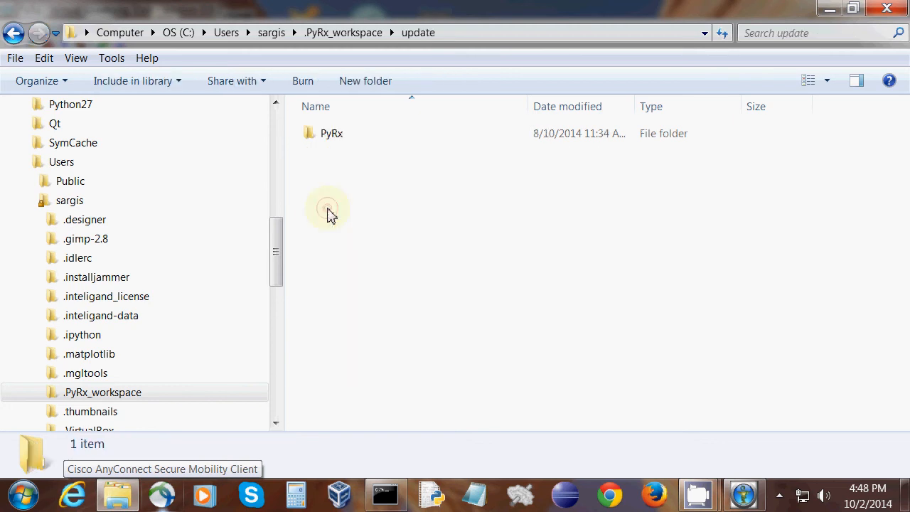
{"action": "double_click", "coordinate": [331, 134]}
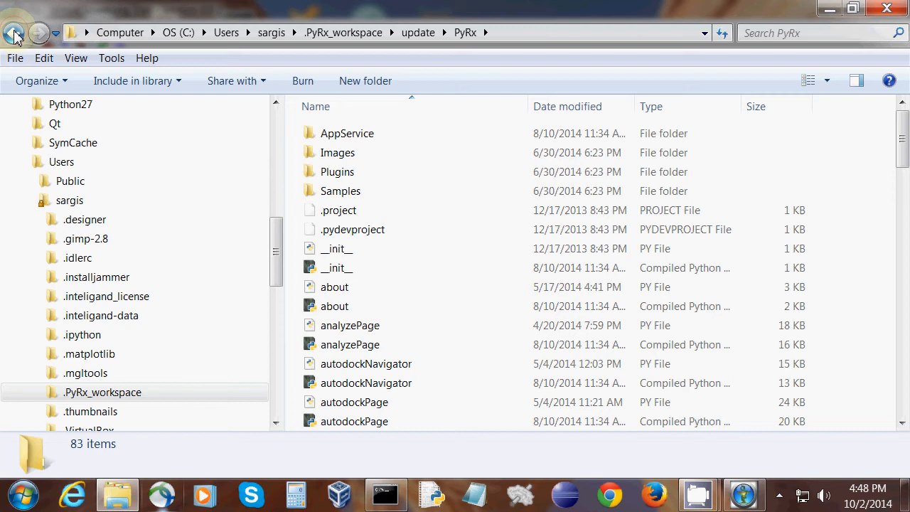
{"action": "left_click", "coordinate": [13, 32]}
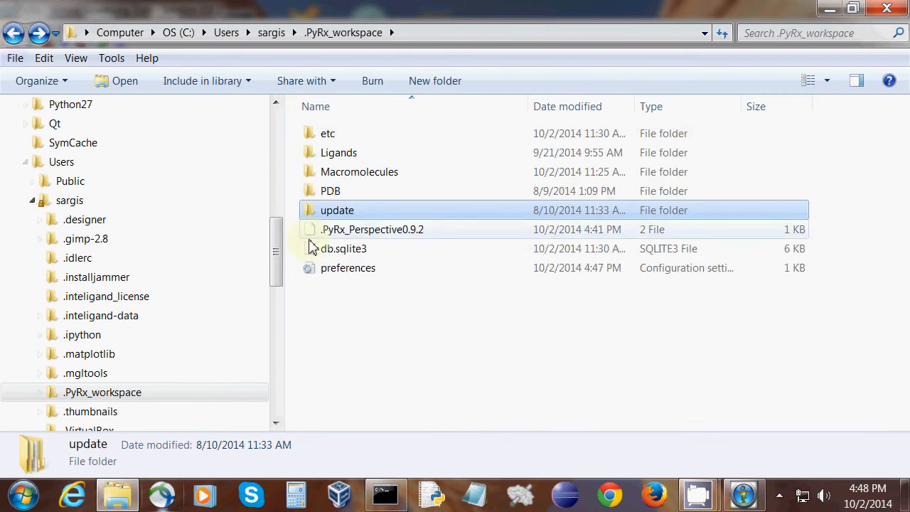
{"action": "mouse_move", "coordinate": [355, 240]}
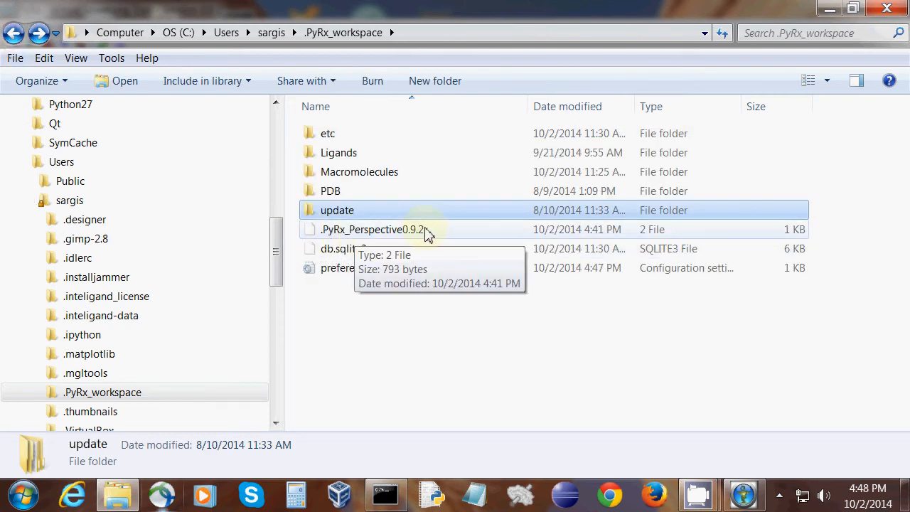
{"action": "left_click", "coordinate": [372, 229]}
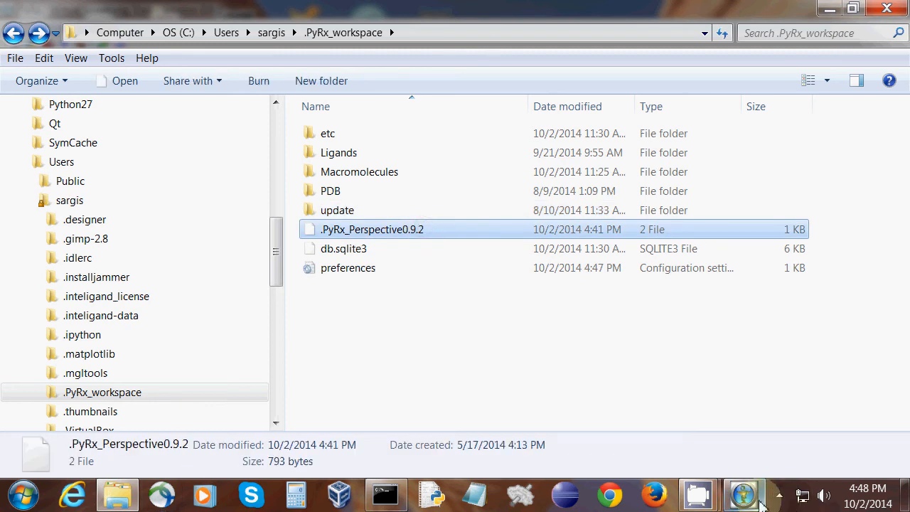
{"action": "left_click", "coordinate": [743, 493]}
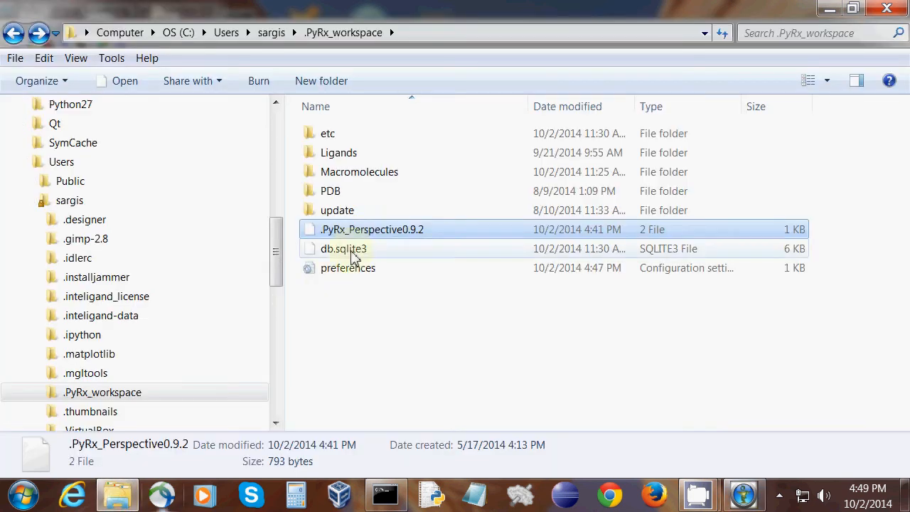
{"action": "left_click", "coordinate": [372, 229]}
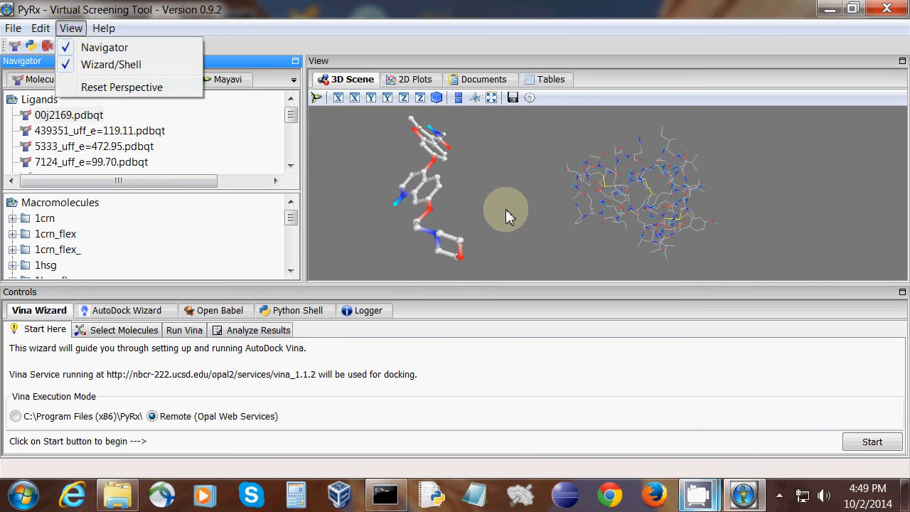
{"action": "mouse_move", "coordinate": [574, 196]}
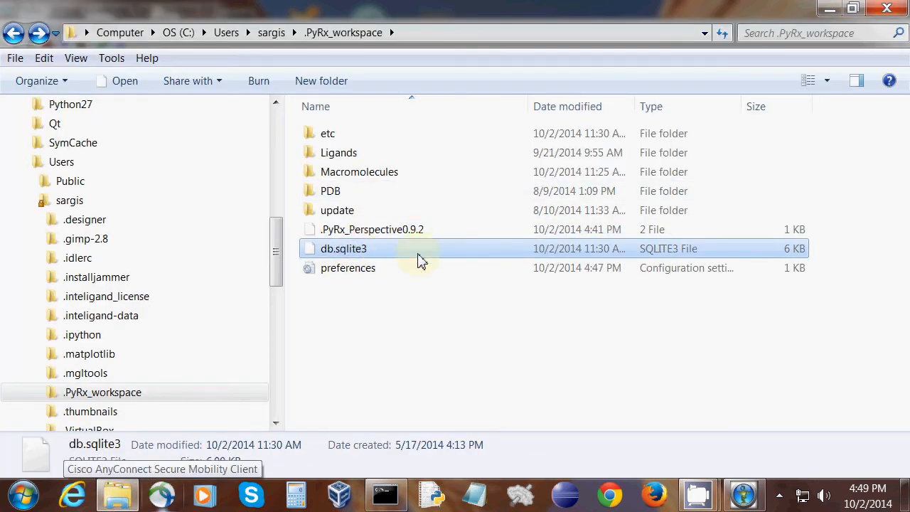
{"action": "mouse_move", "coordinate": [597, 256]}
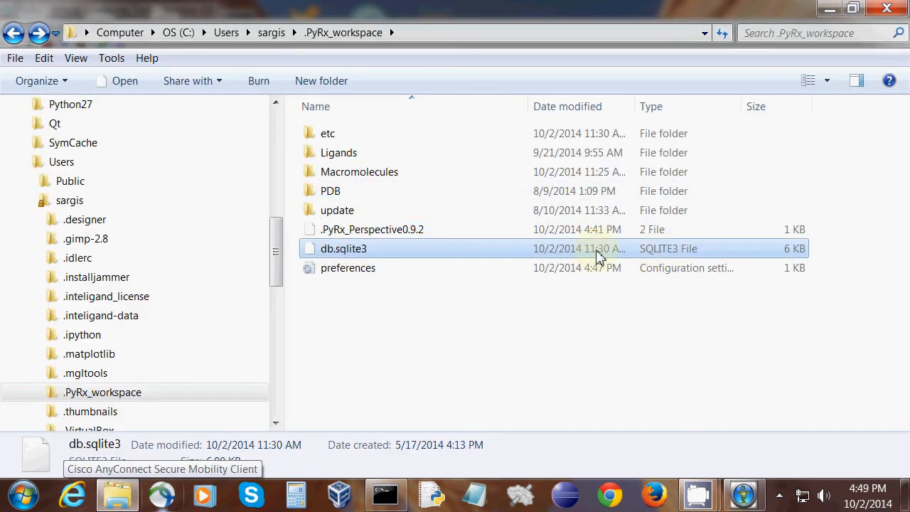
Step: View the stored Ligands, Targets (1crn) and Docking Results (22) tables, then return to the workspace folder
{"action": "left_click", "coordinate": [742, 492]}
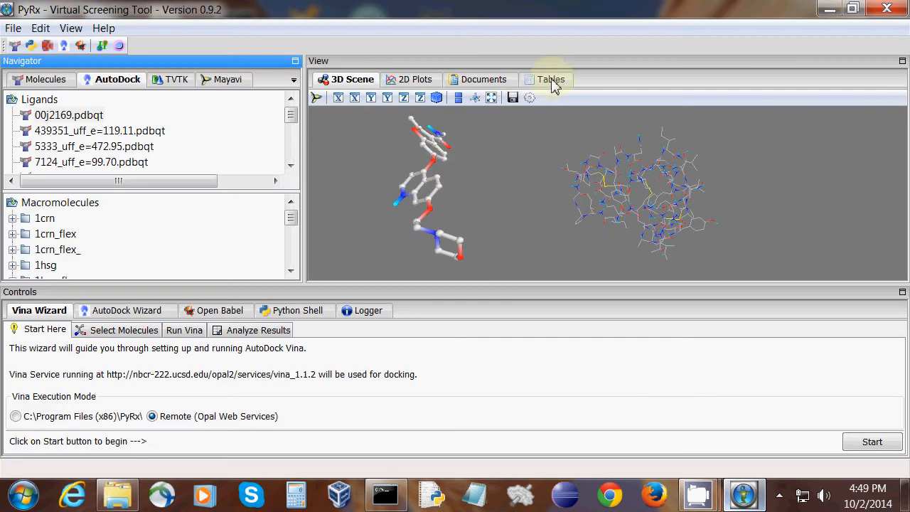
{"action": "left_click", "coordinate": [549, 80]}
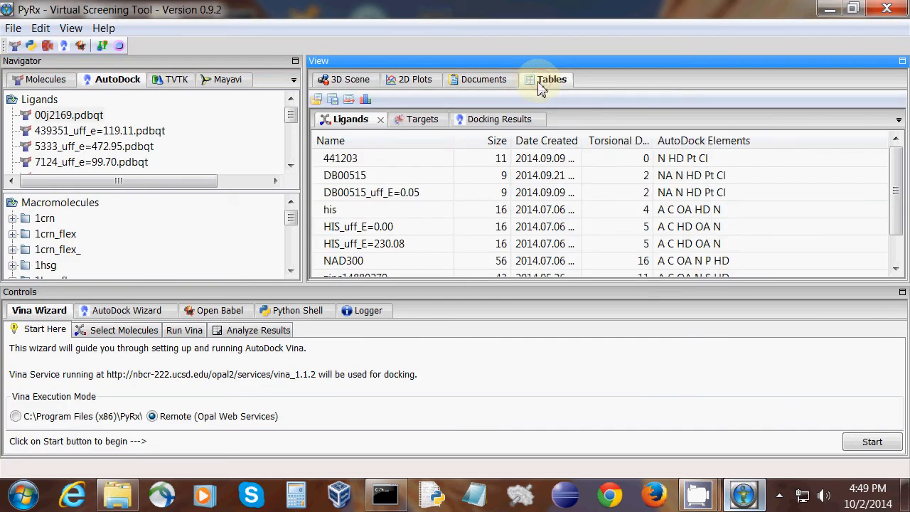
{"action": "left_click", "coordinate": [409, 120]}
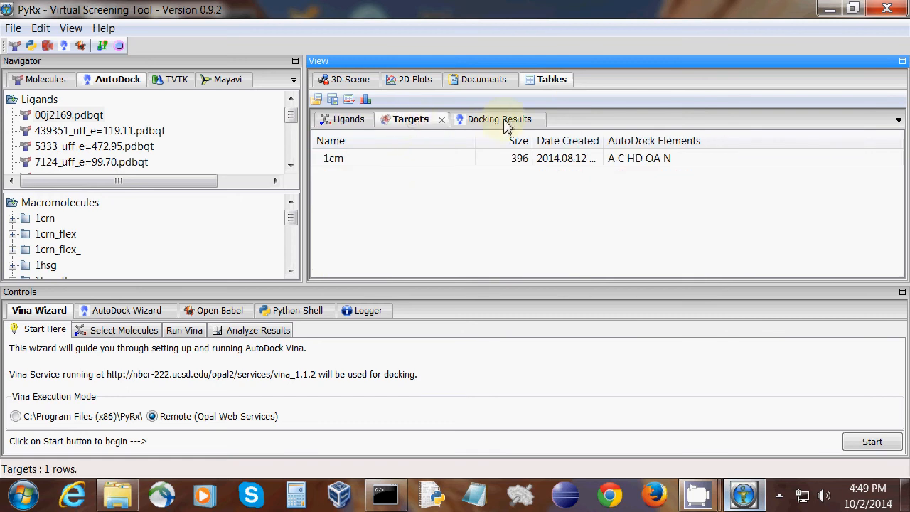
{"action": "left_click", "coordinate": [489, 120]}
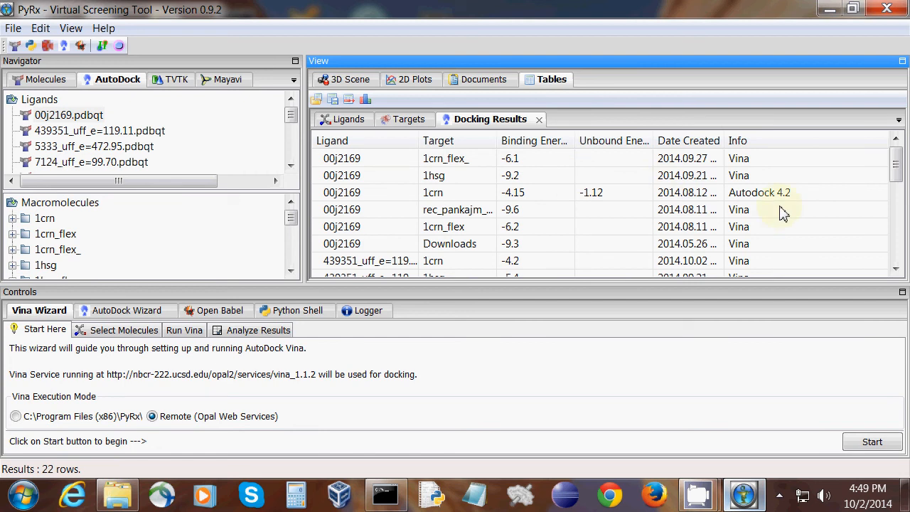
{"action": "left_click", "coordinate": [117, 493]}
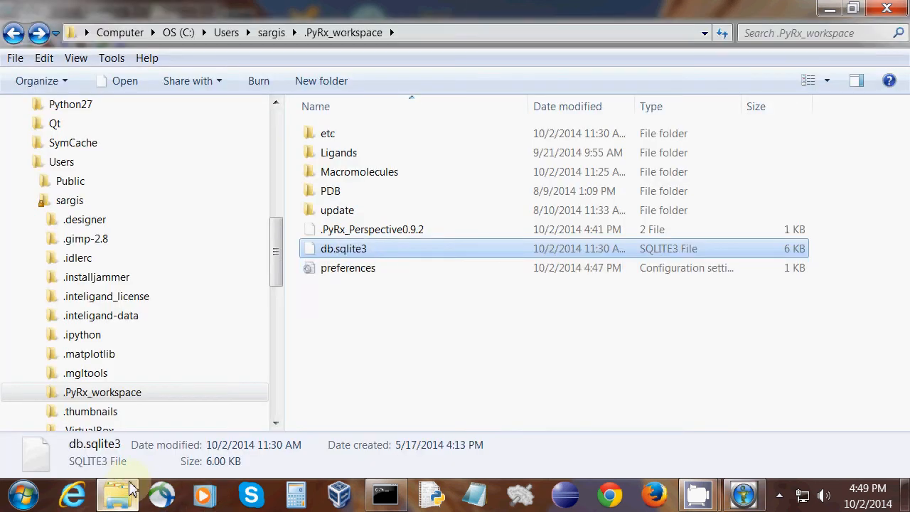
Step: Reopen and close the PyRx preferences so the workspace preferences file gets a fresh timestamp
{"action": "left_click", "coordinate": [348, 267]}
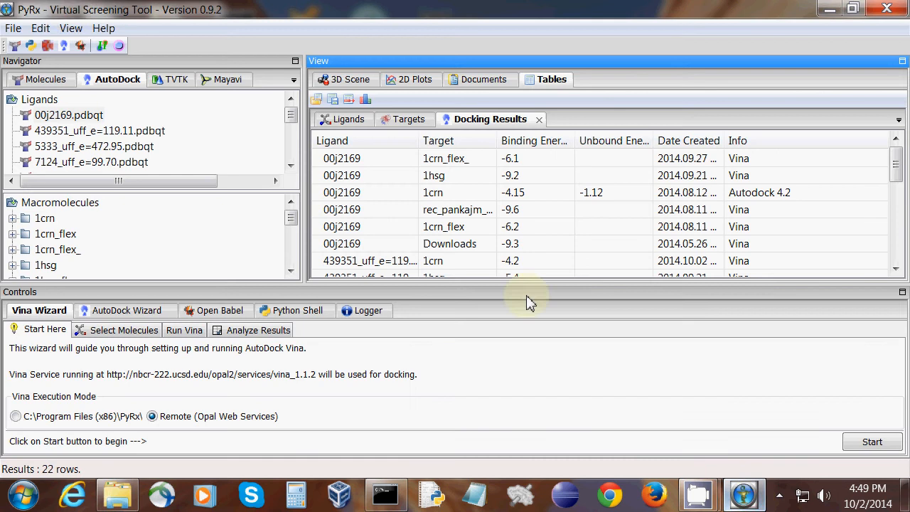
{"action": "left_click", "coordinate": [40, 29]}
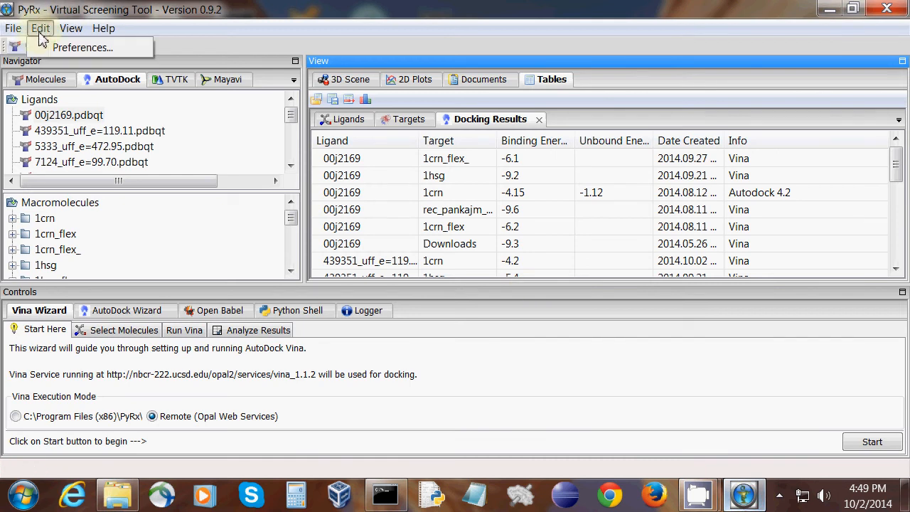
{"action": "left_click", "coordinate": [40, 28]}
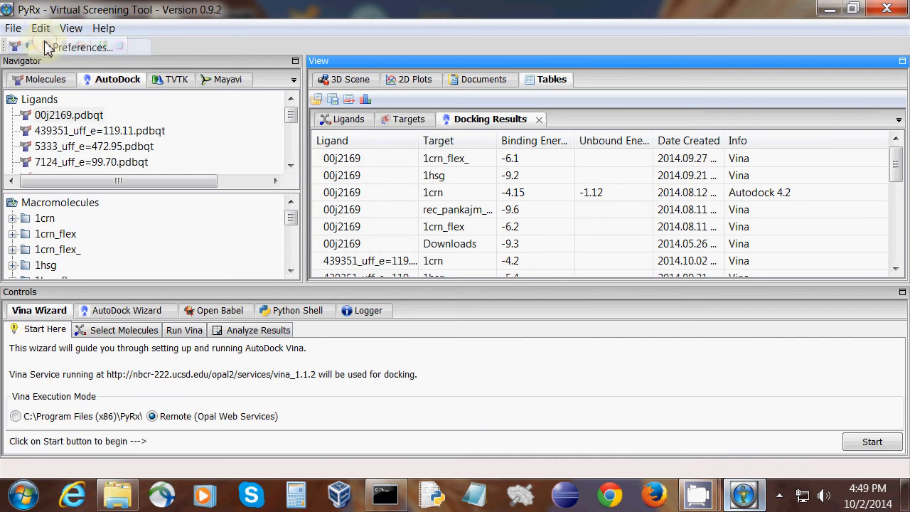
{"action": "left_click", "coordinate": [79, 47]}
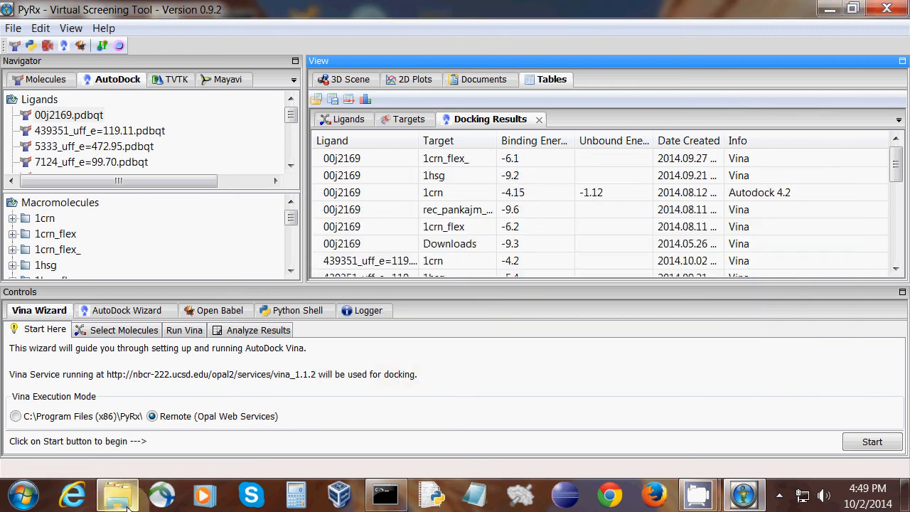
{"action": "left_click", "coordinate": [116, 494]}
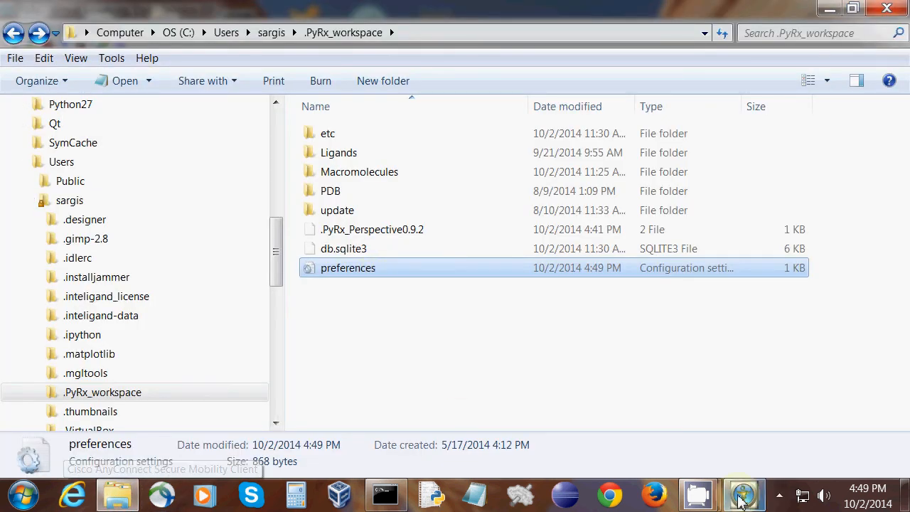
Step: Close PyRx and rename the .PyRx_workspace folder selected in Explorer's folder tree
{"action": "left_click", "coordinate": [742, 492]}
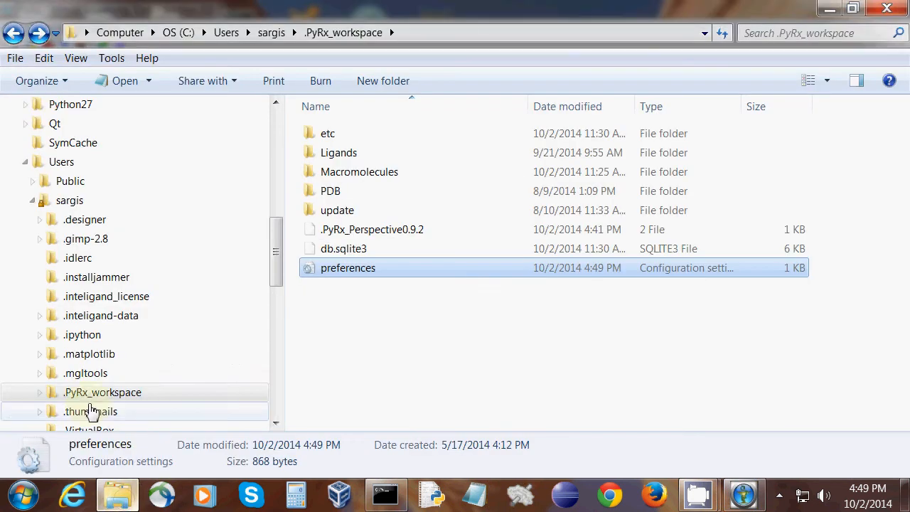
{"action": "left_click", "coordinate": [102, 392]}
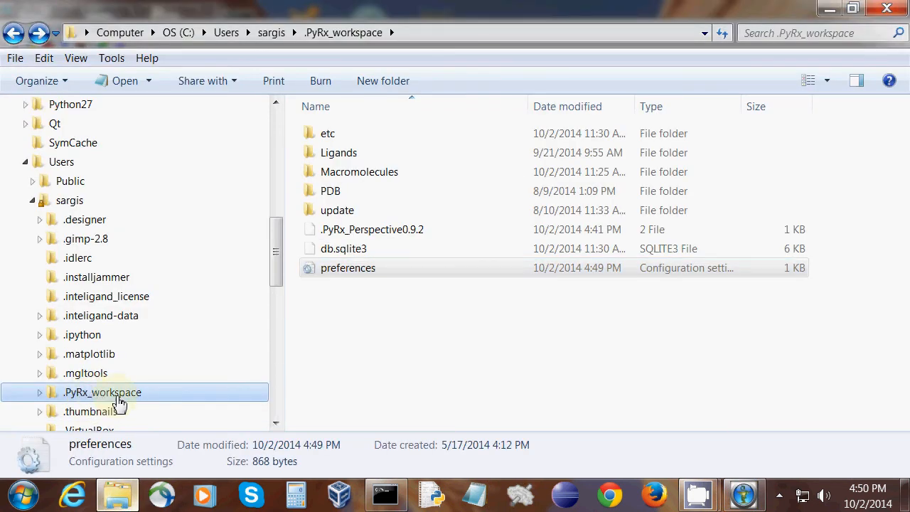
{"action": "mouse_move", "coordinate": [131, 427]}
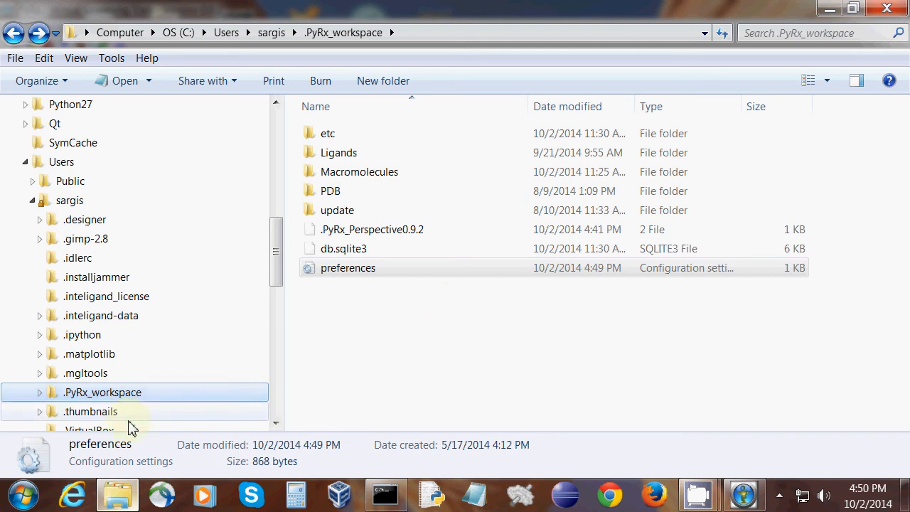
{"action": "mouse_move", "coordinate": [725, 454]}
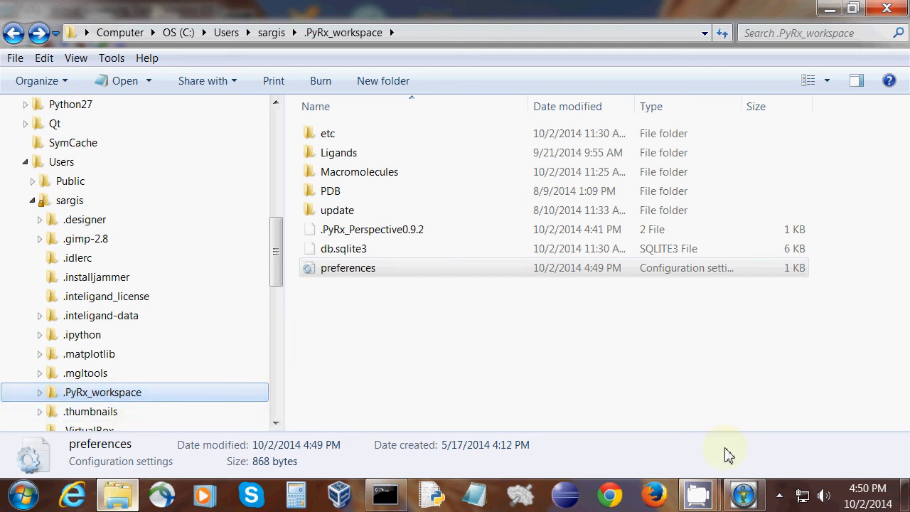
{"action": "left_click", "coordinate": [117, 494]}
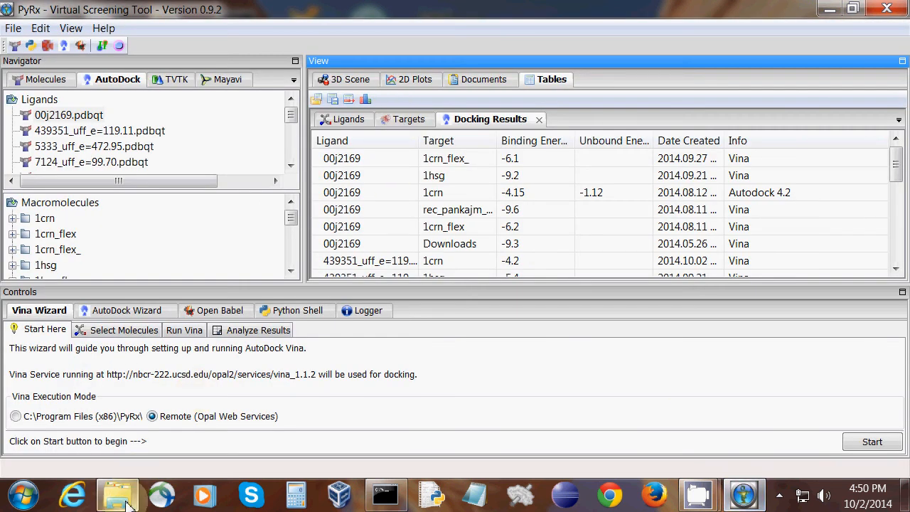
{"action": "left_click", "coordinate": [120, 495]}
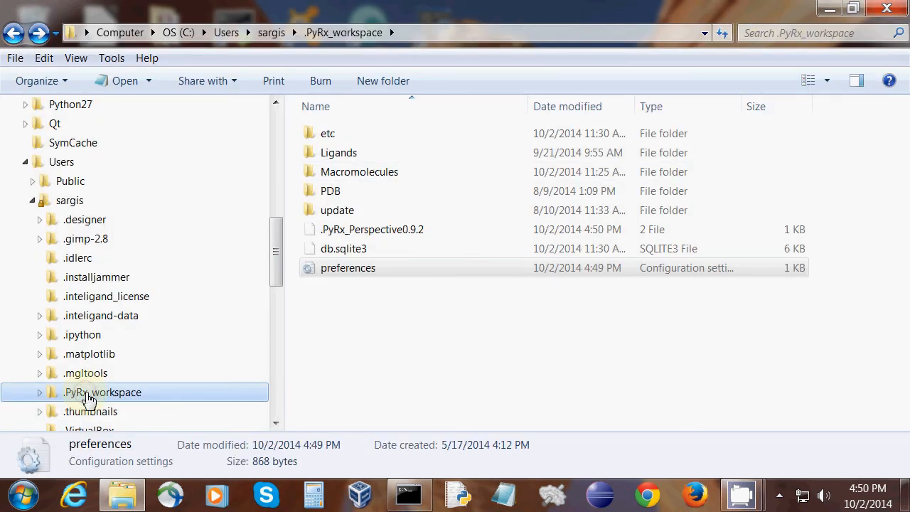
{"action": "double_click", "coordinate": [102, 392]}
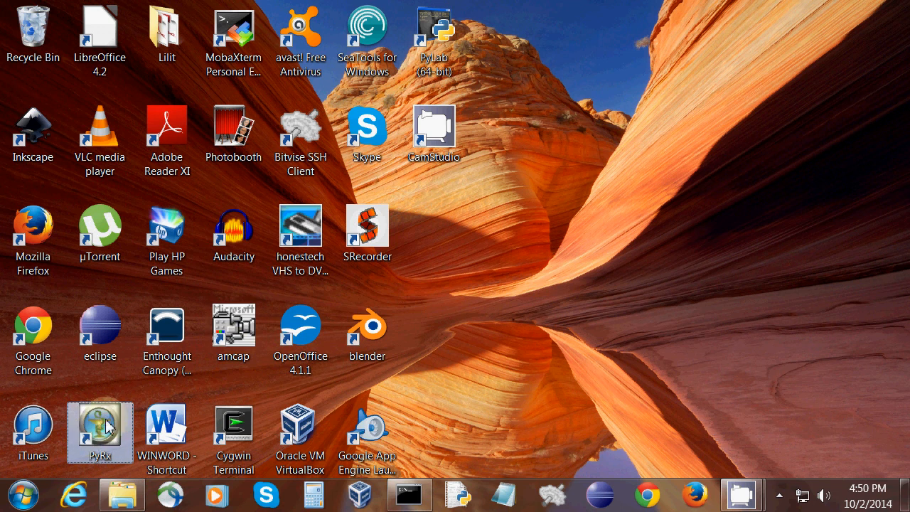
Step: Relaunch PyRx from the desktop and show the empty AutoDock ligand and macromolecule lists
{"action": "double_click", "coordinate": [100, 432]}
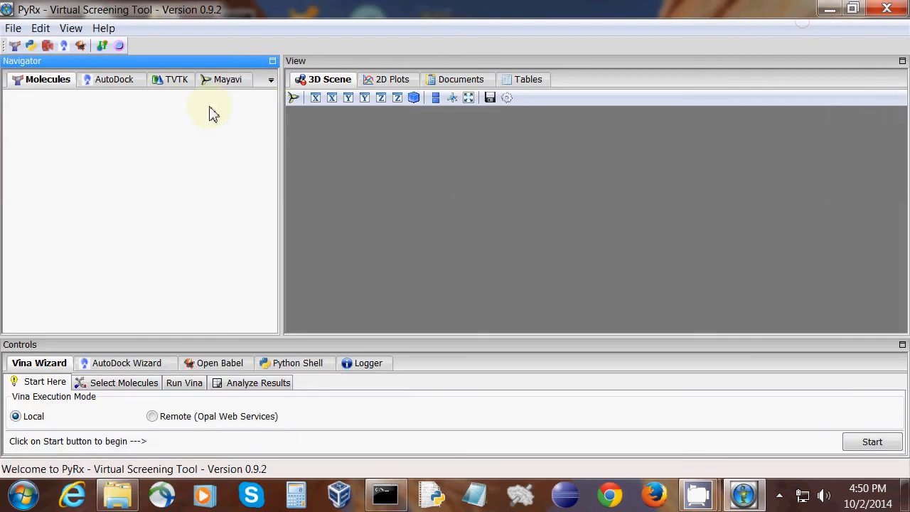
{"action": "left_click", "coordinate": [114, 79]}
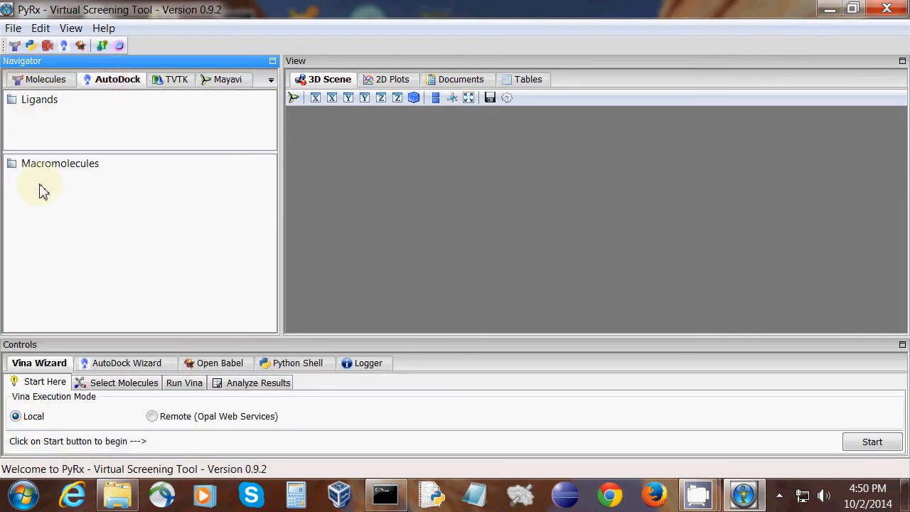
{"action": "mouse_move", "coordinate": [41, 133]}
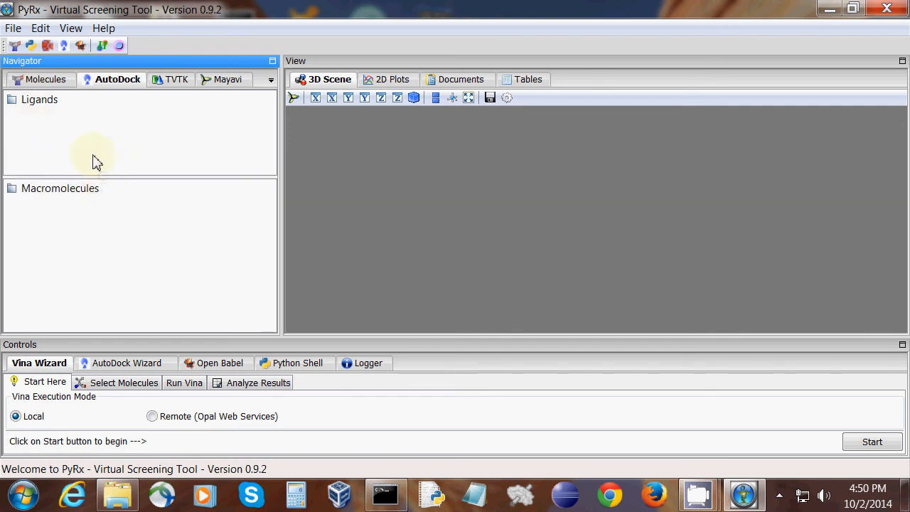
{"action": "mouse_move", "coordinate": [135, 330]}
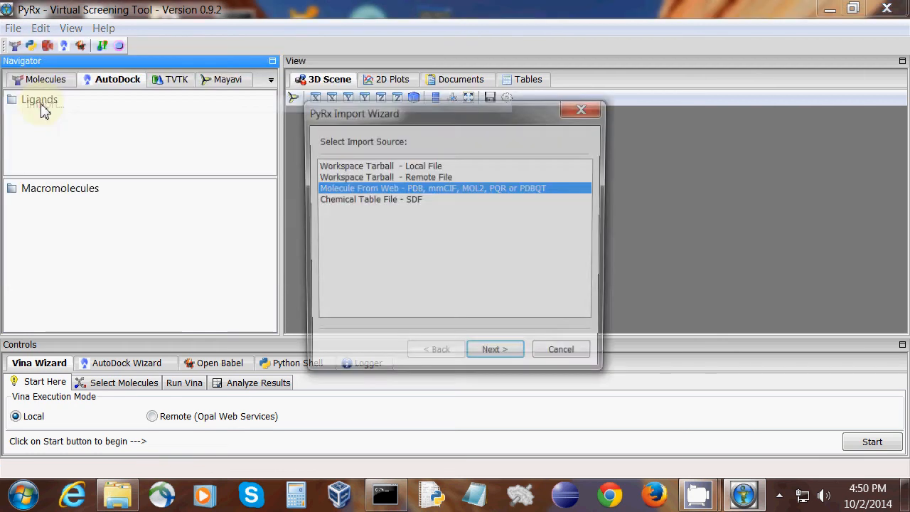
{"action": "left_click", "coordinate": [384, 177]}
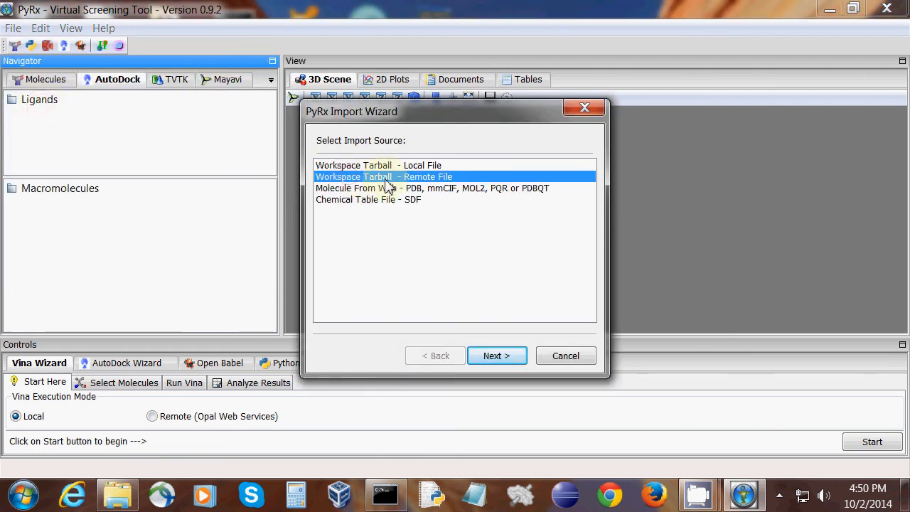
{"action": "left_click", "coordinate": [496, 355]}
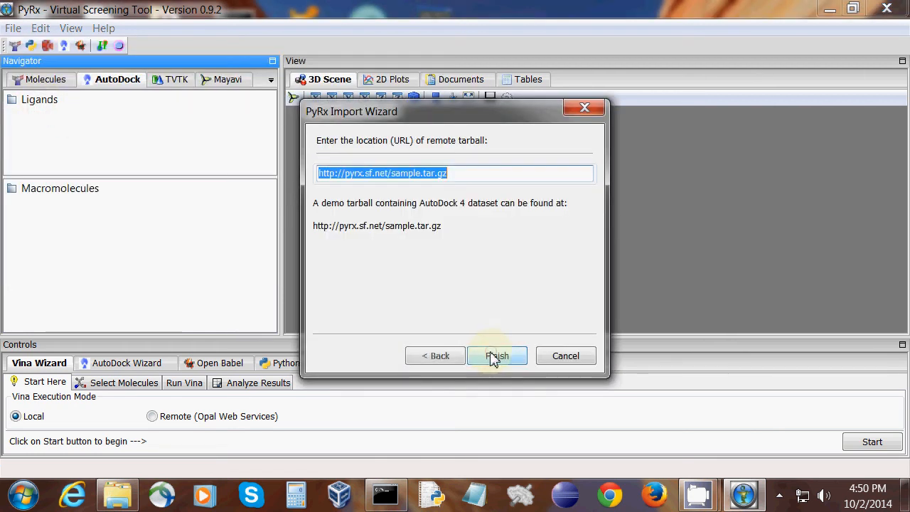
{"action": "left_click", "coordinate": [498, 355]}
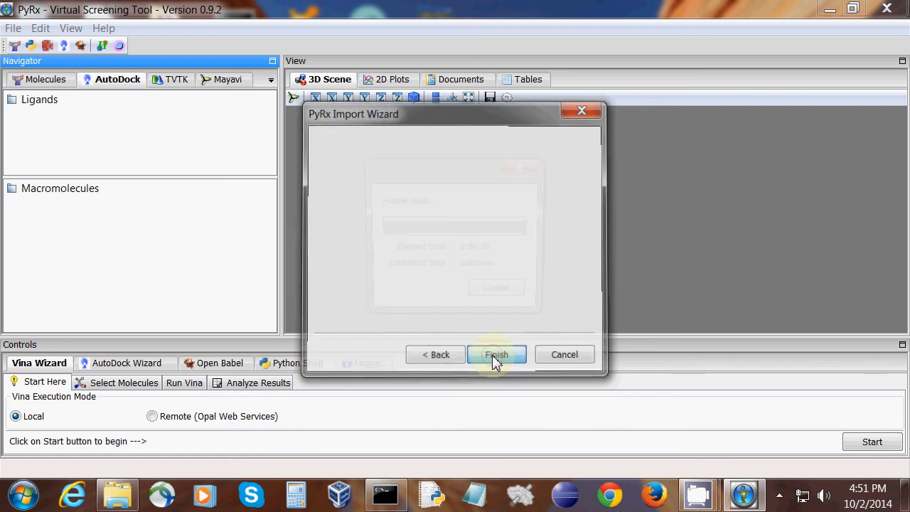
{"action": "left_click", "coordinate": [496, 354]}
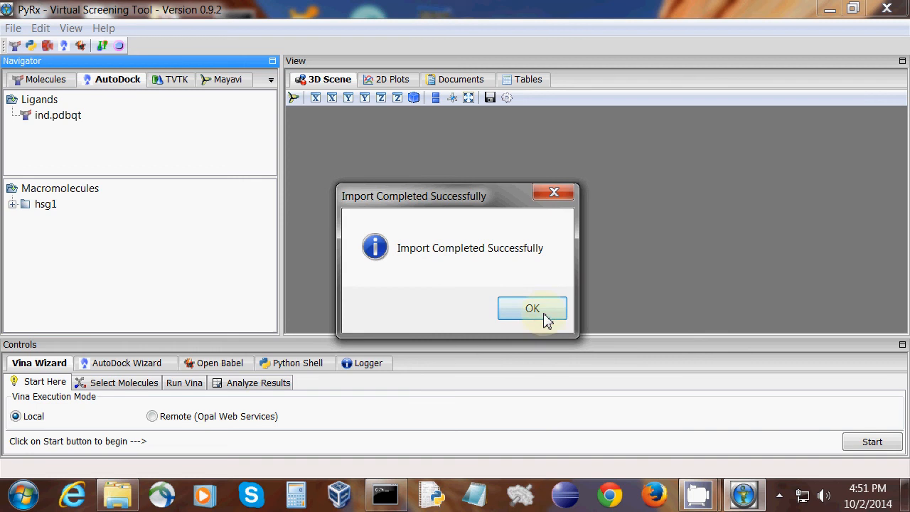
Step: Dismiss the Import Completed message, select ind.pdbqt and expand hsg1 to show its ind folder and map files
{"action": "left_click", "coordinate": [532, 307]}
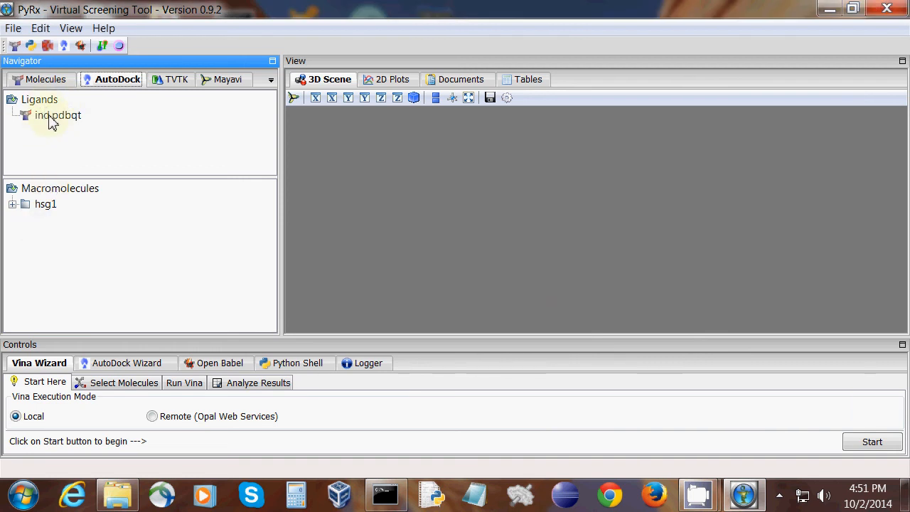
{"action": "left_click", "coordinate": [57, 115]}
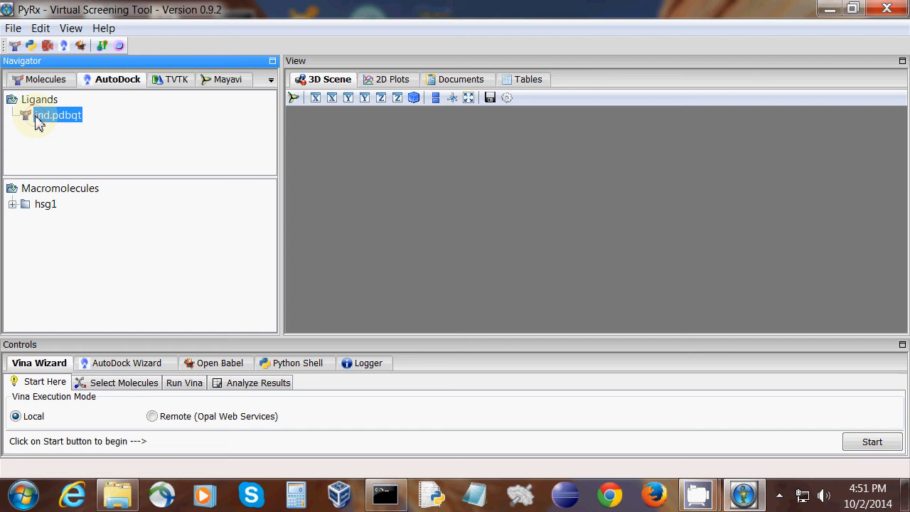
{"action": "left_click", "coordinate": [12, 205]}
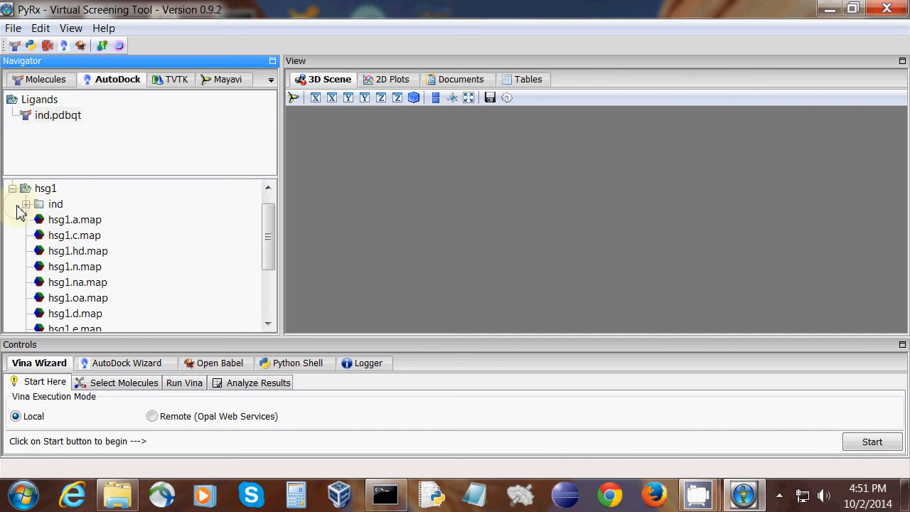